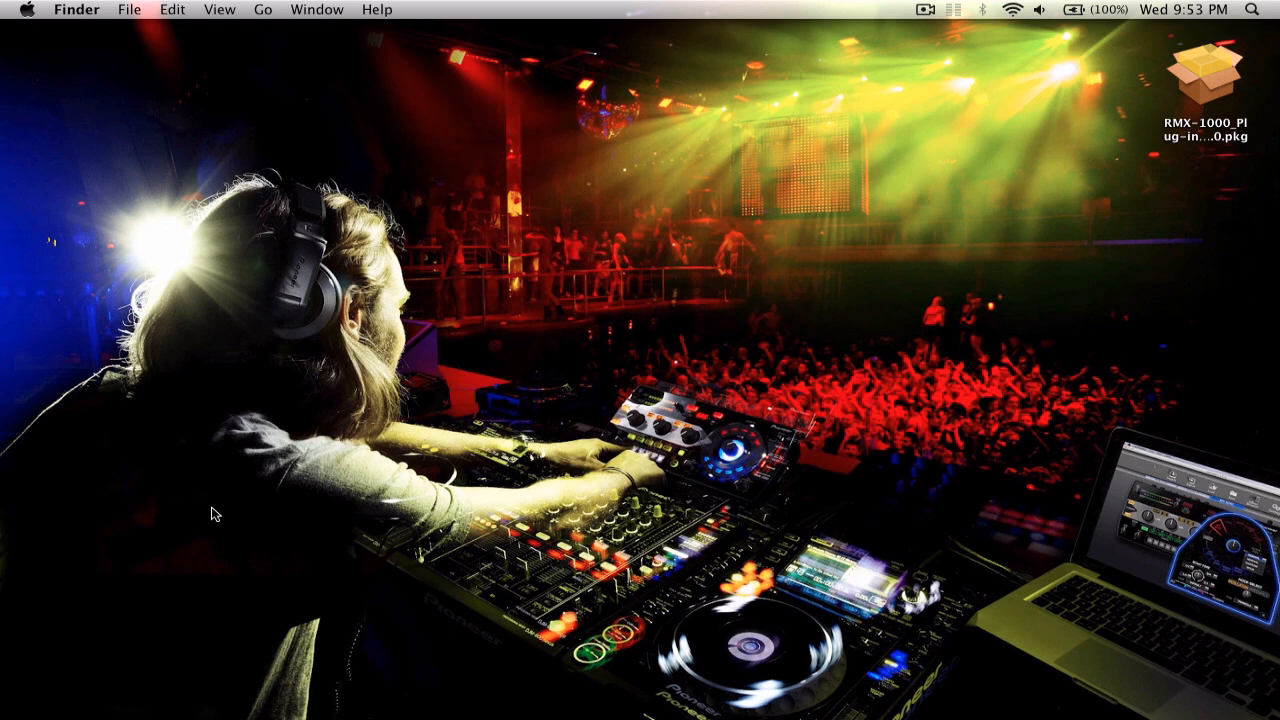
mouse_move(542, 349)
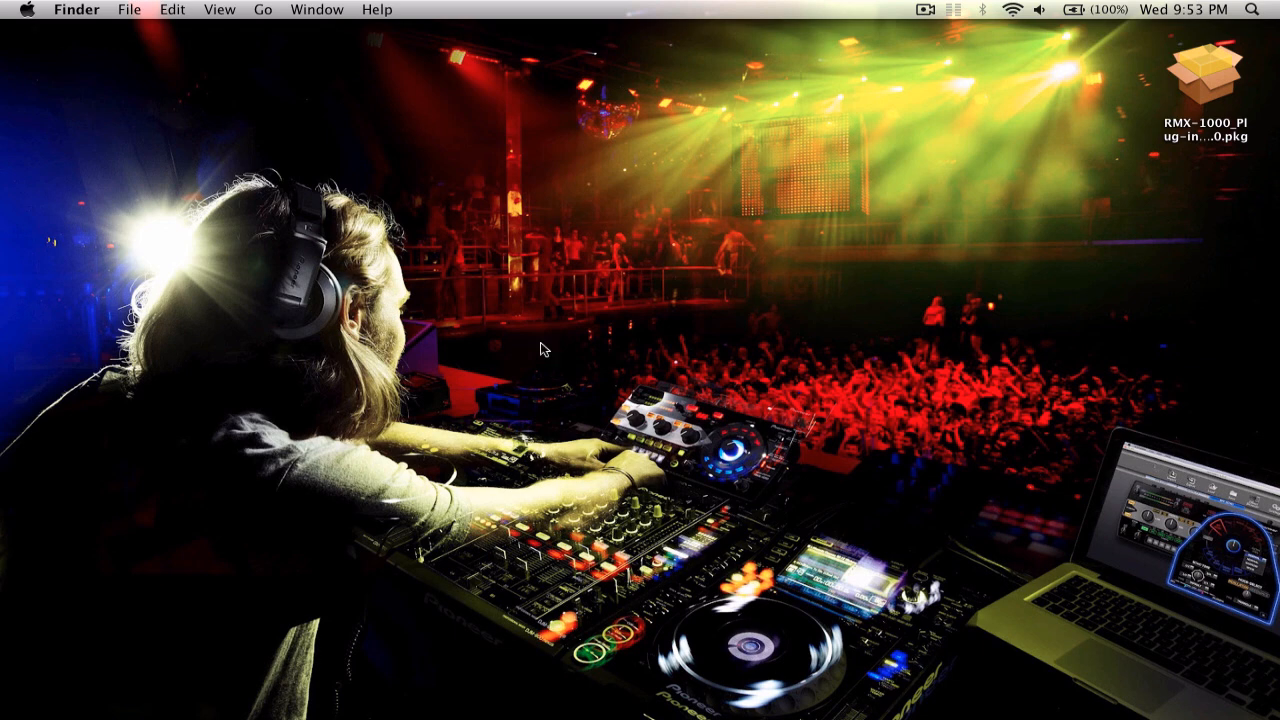
Run the RMX-1000 Plug-in .pkg, agree to the license, install to Macintosh HD with password, and close.
click(1205, 75)
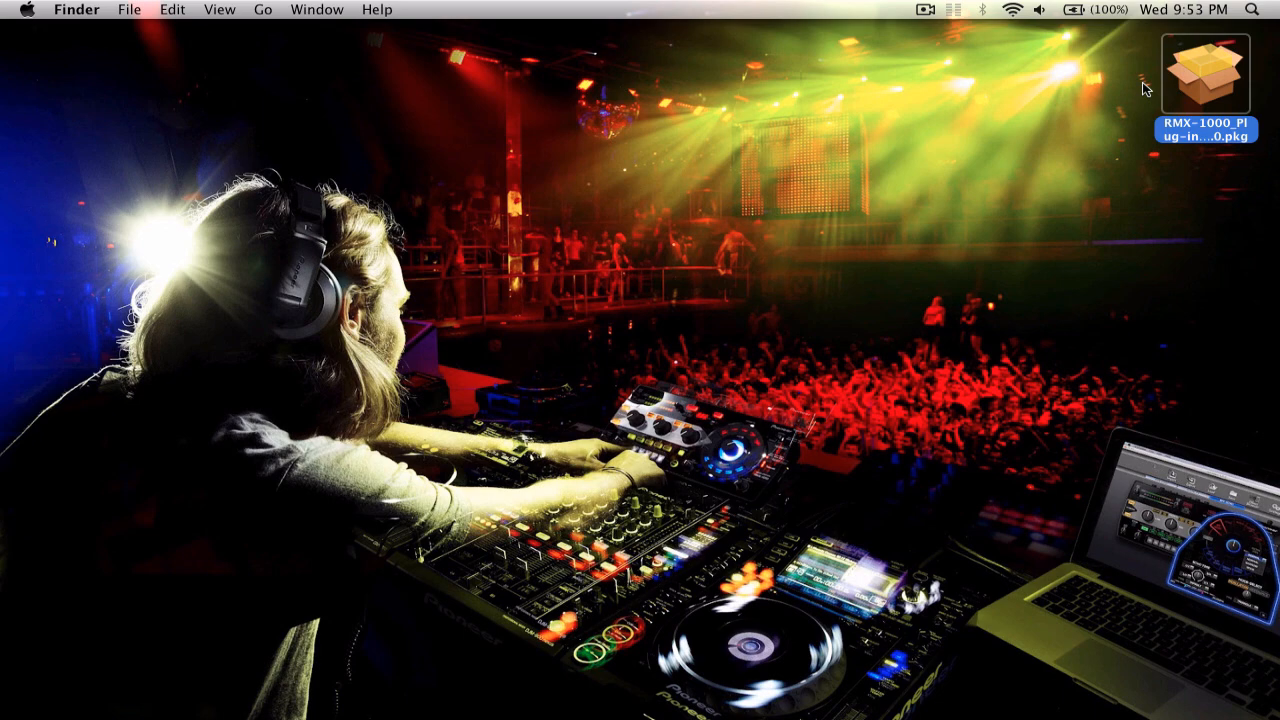
double_click(1204, 75)
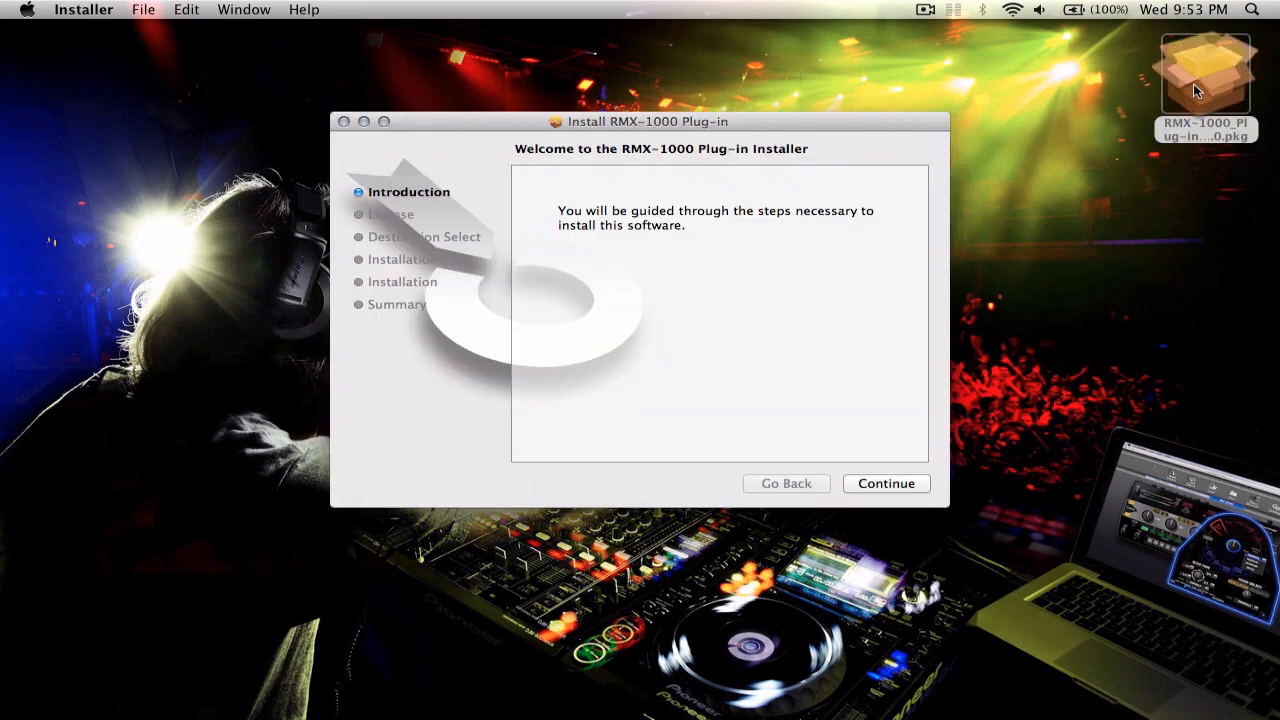
click(885, 483)
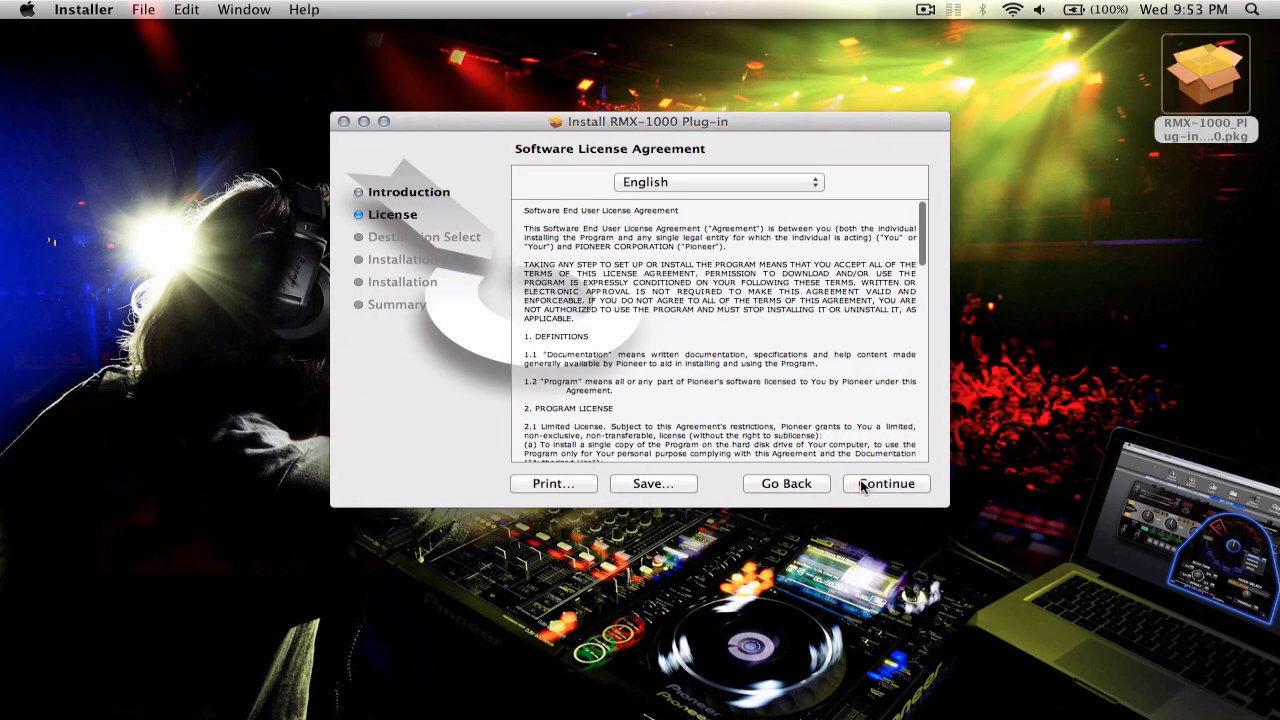
click(884, 483)
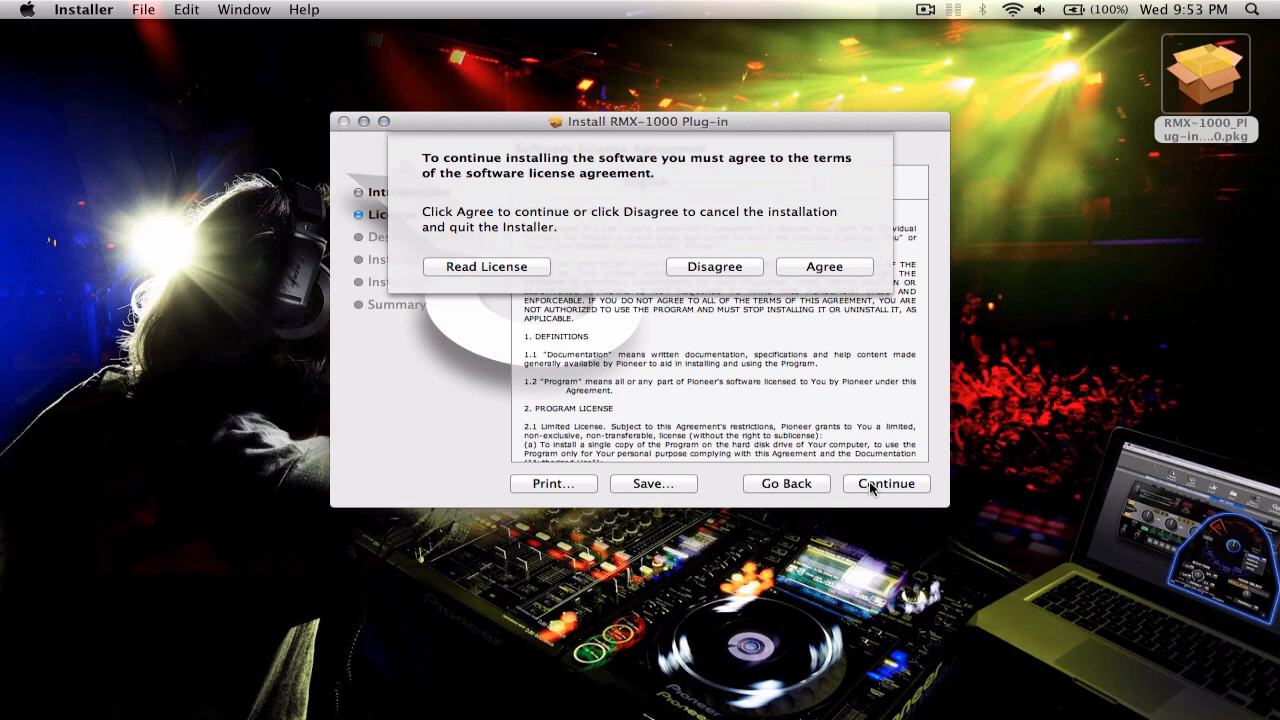
click(824, 266)
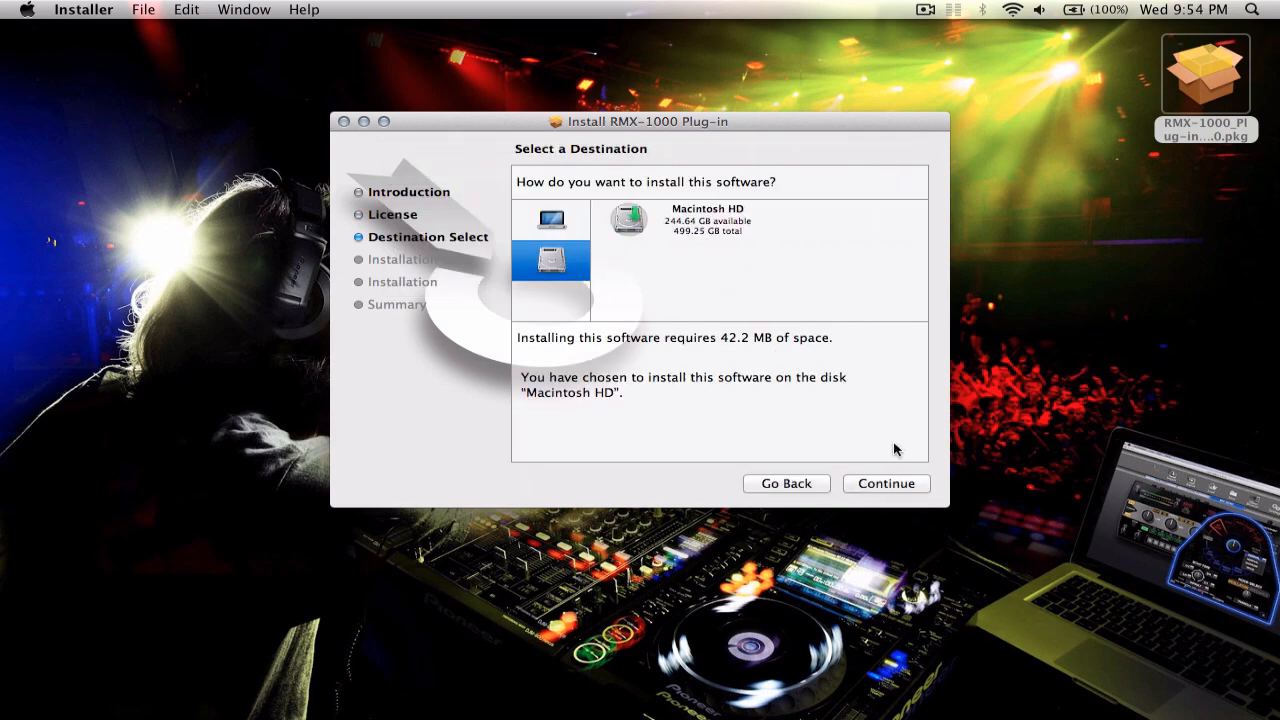
click(885, 483)
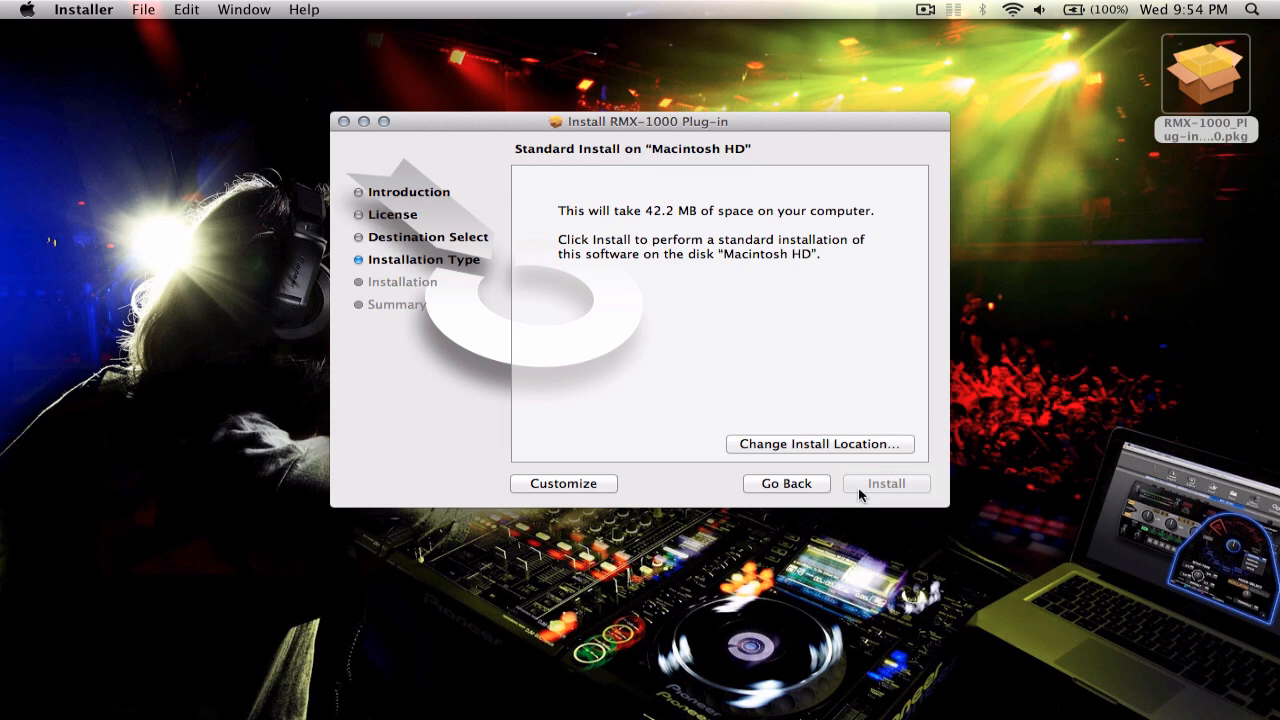
click(884, 483)
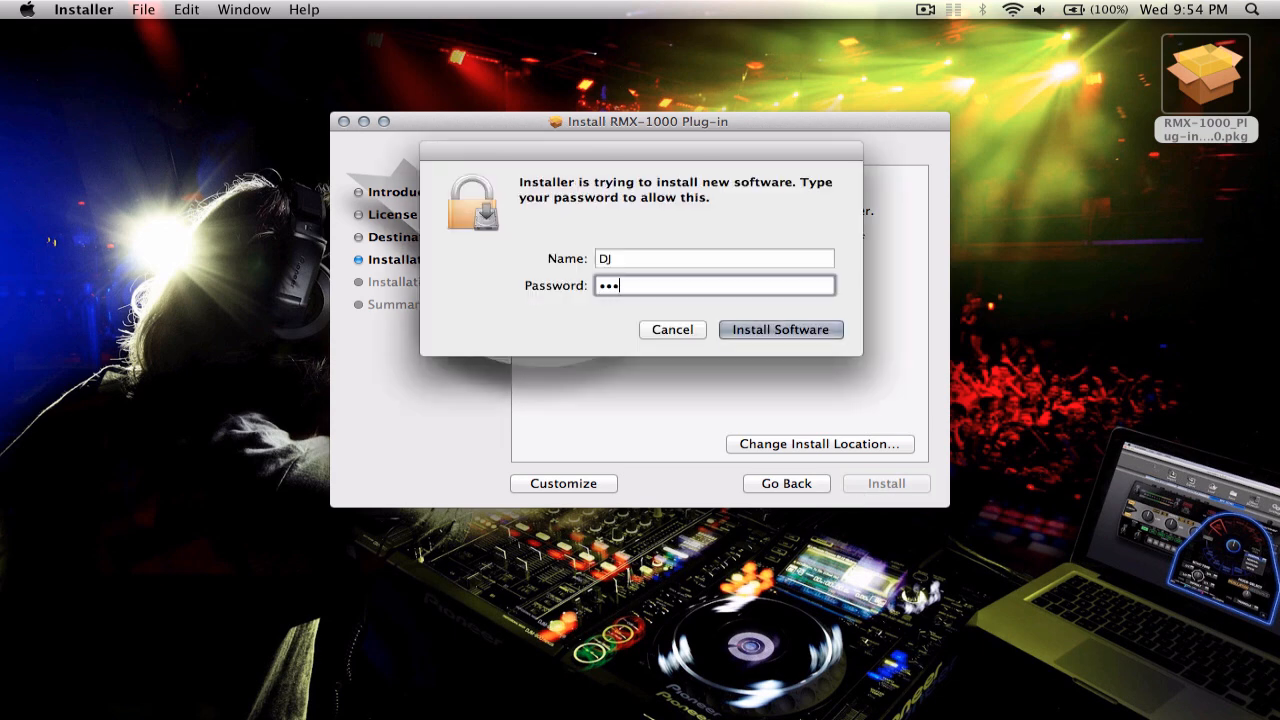
click(781, 329)
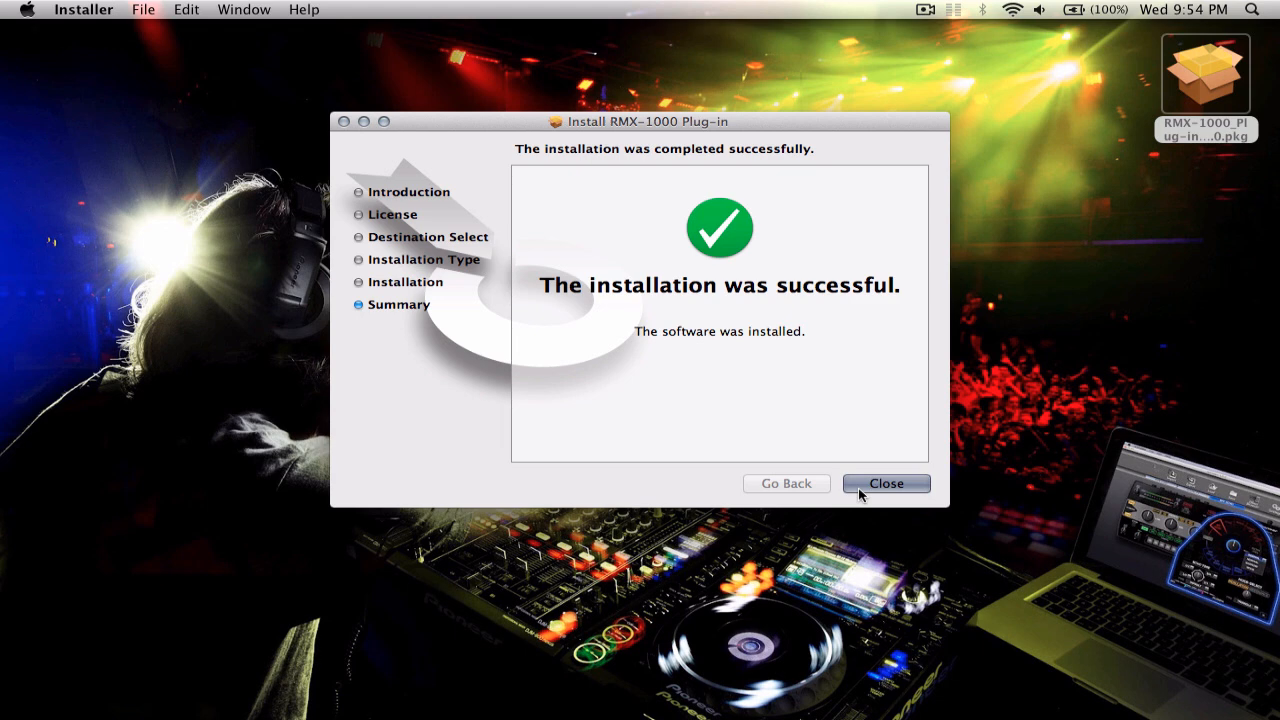
click(885, 483)
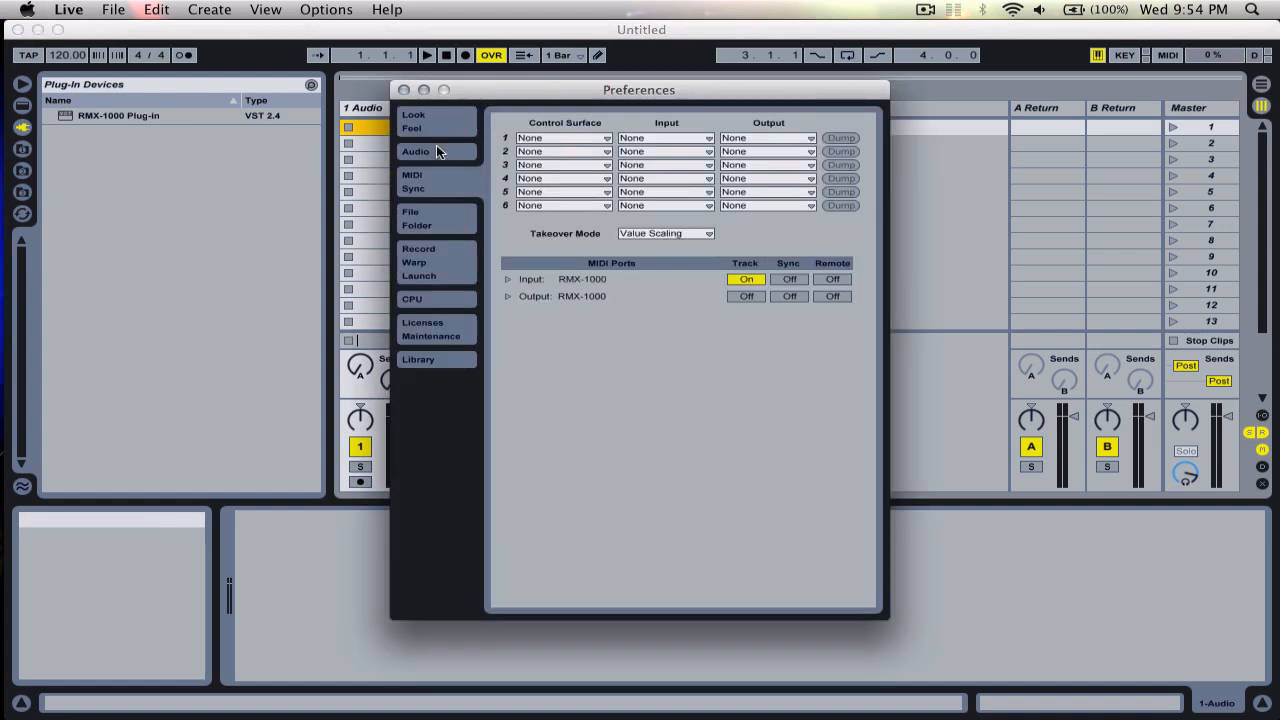
mouse_move(435, 218)
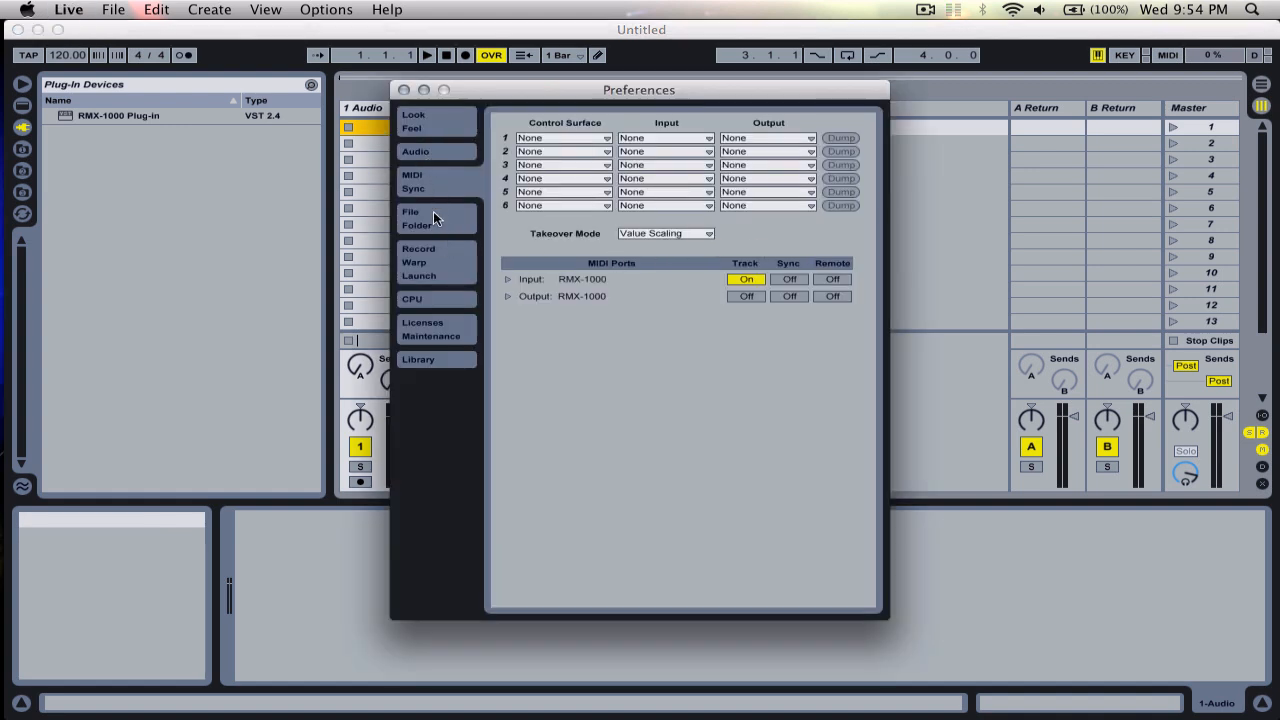
Check the File/Folder preferences to confirm VST Plug-In System Folders is On.
click(410, 211)
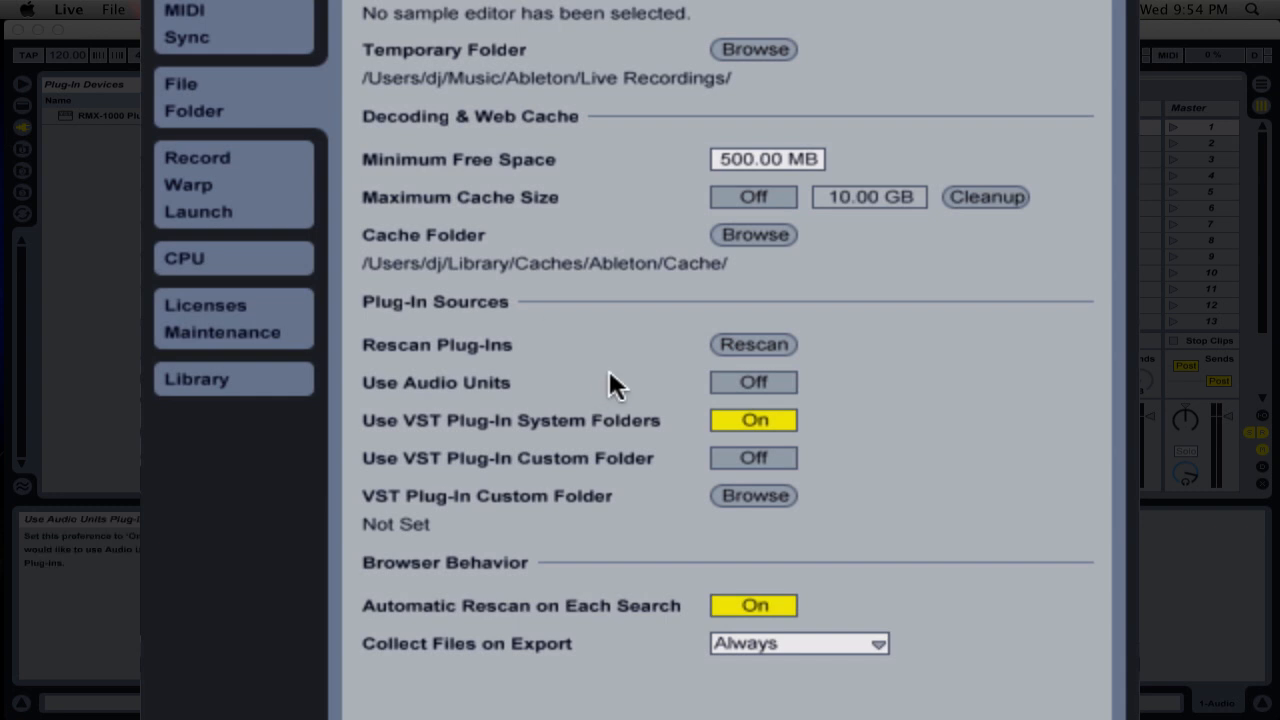
mouse_move(478, 460)
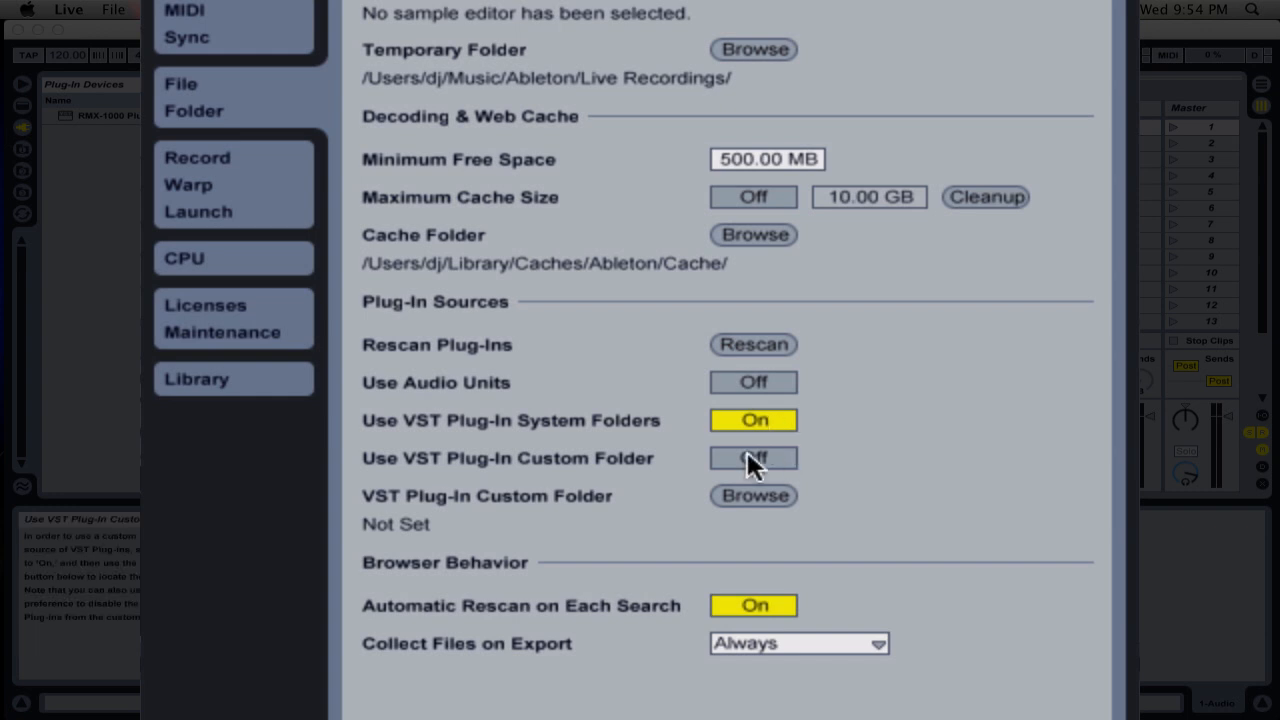
mouse_move(835, 414)
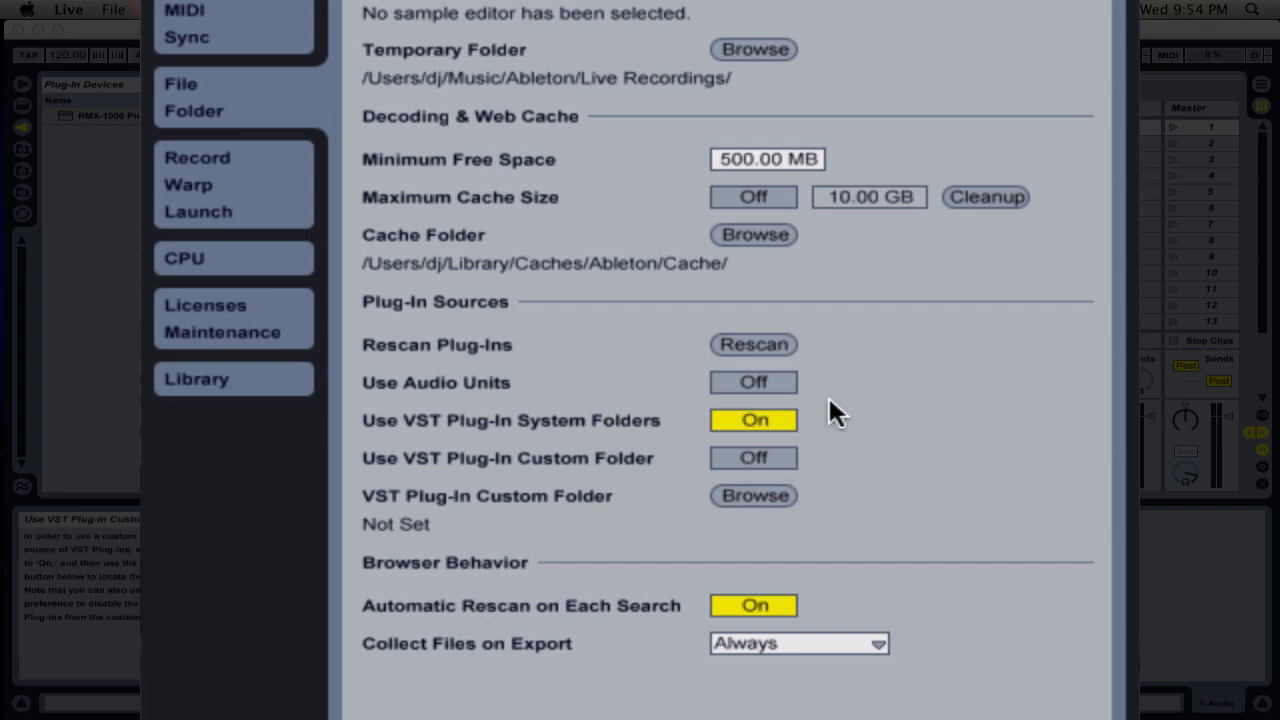
mouse_move(585, 415)
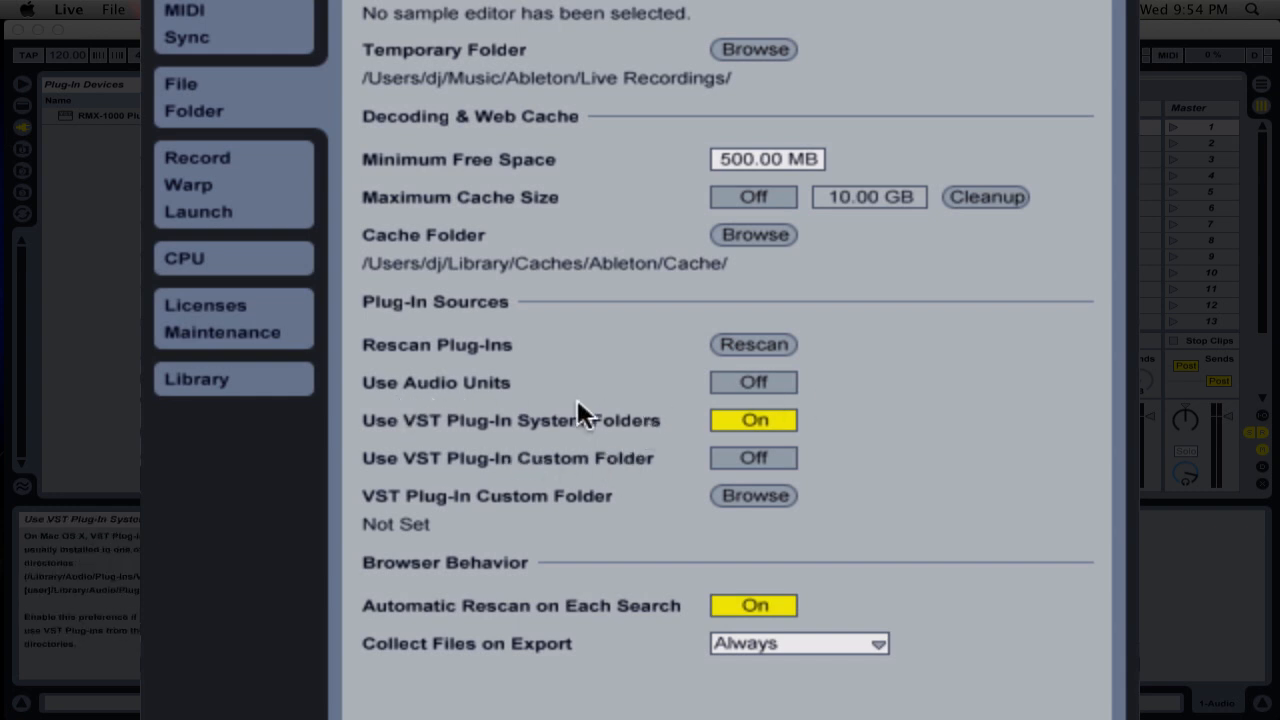
mouse_move(590, 450)
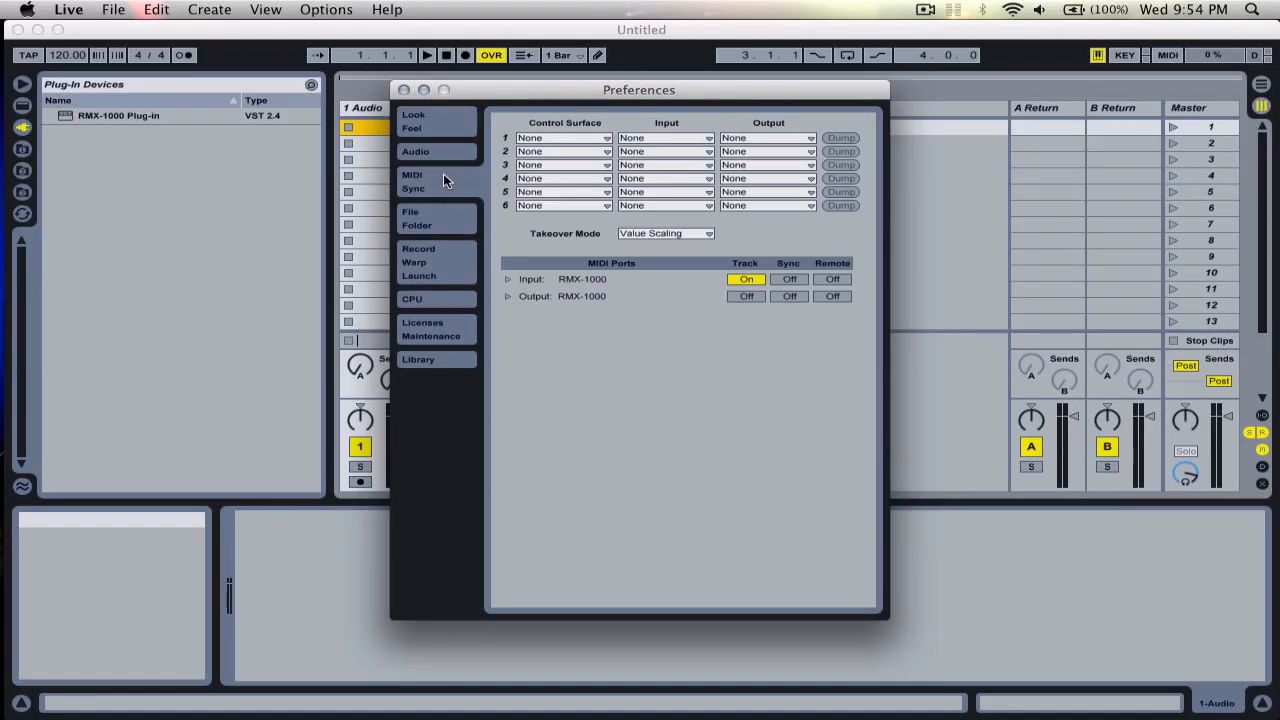
mouse_move(746, 279)
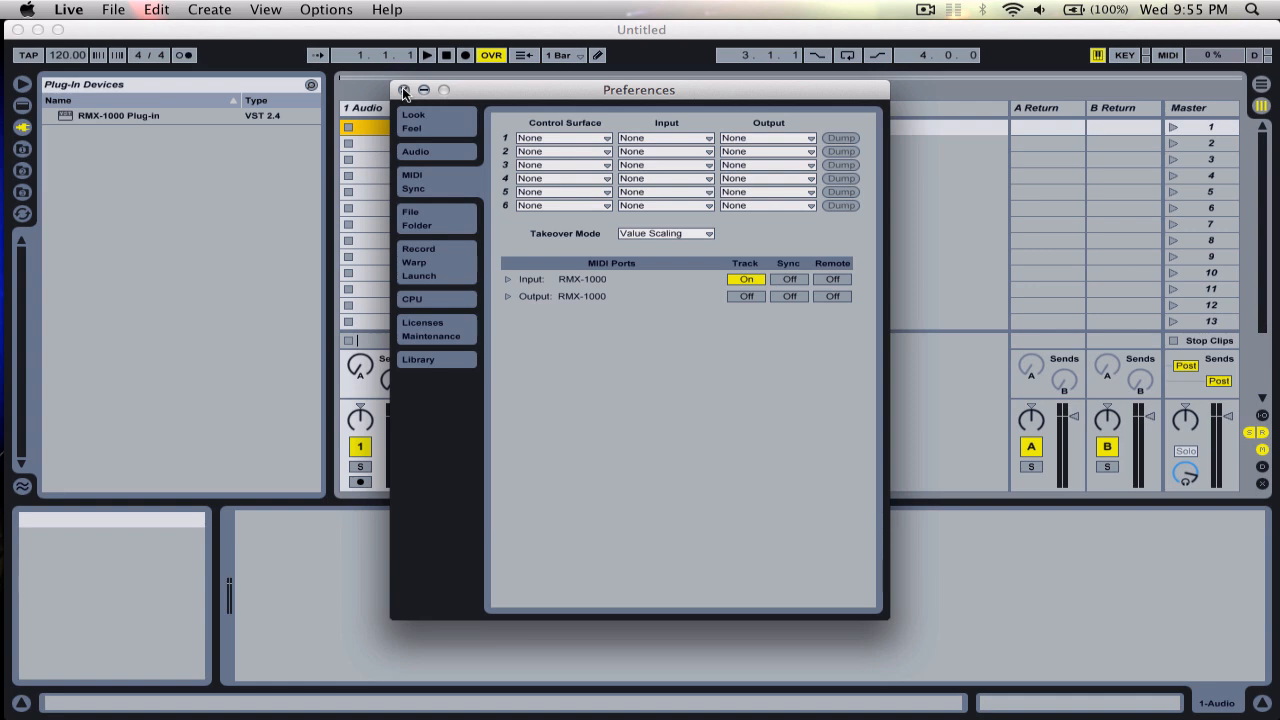
Close Preferences, load the RMX-1000 Plug-in onto 1 Audio, and close its plug-in window.
click(405, 90)
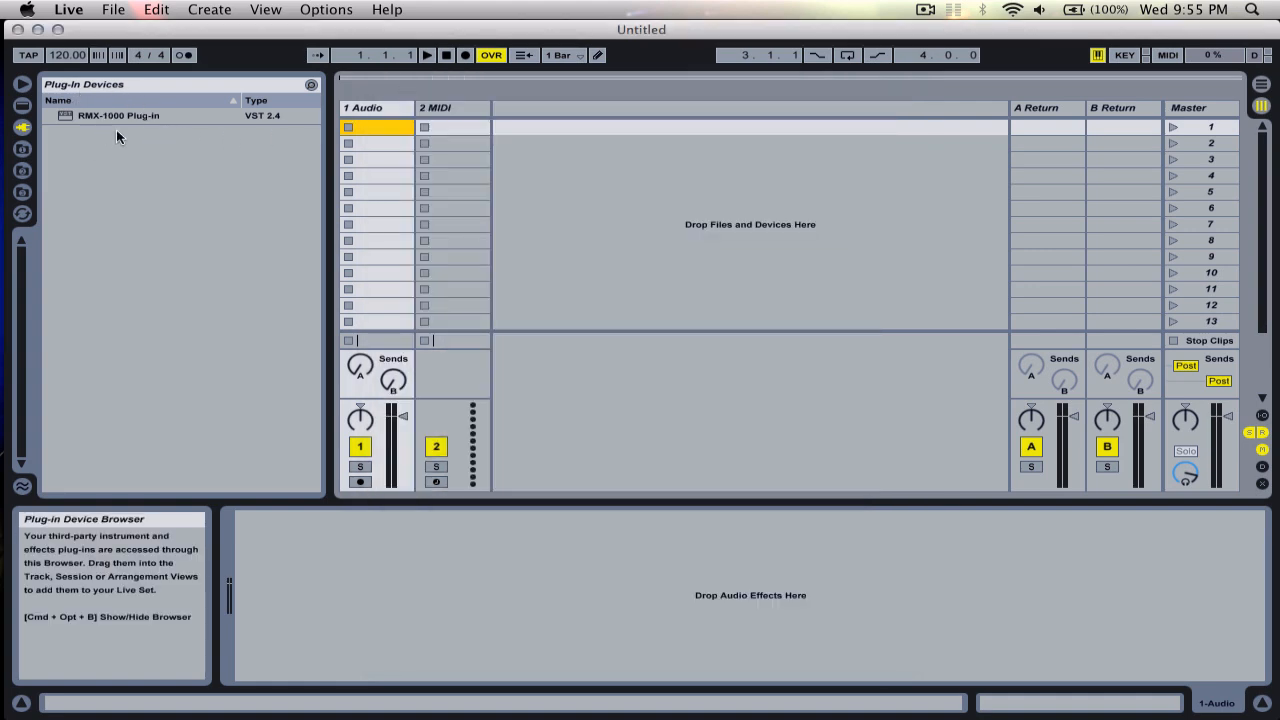
click(118, 115)
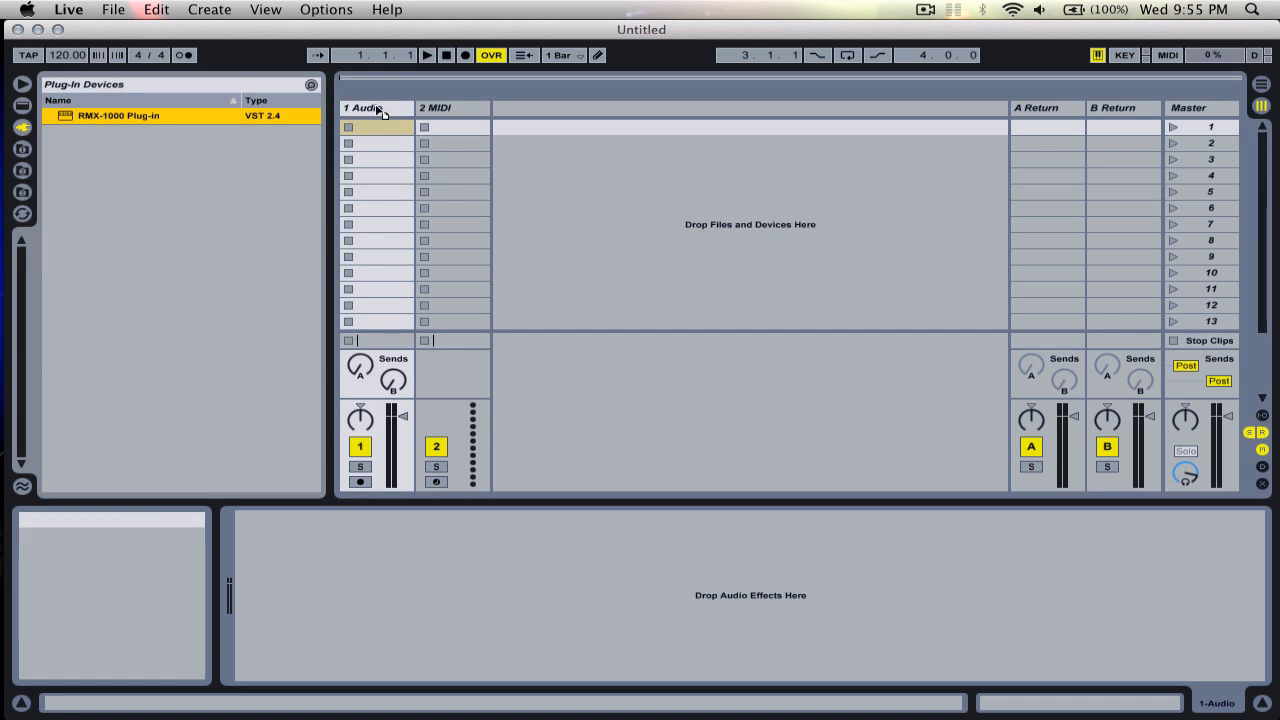
double_click(117, 115)
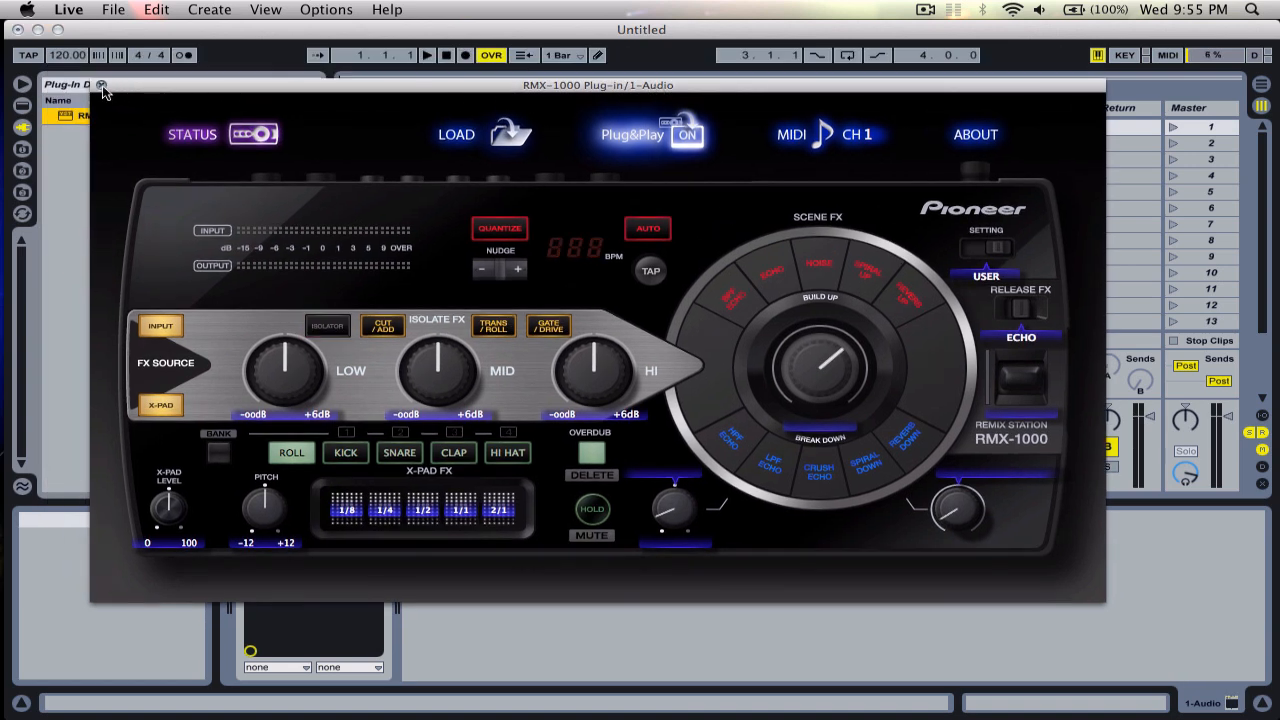
click(101, 85)
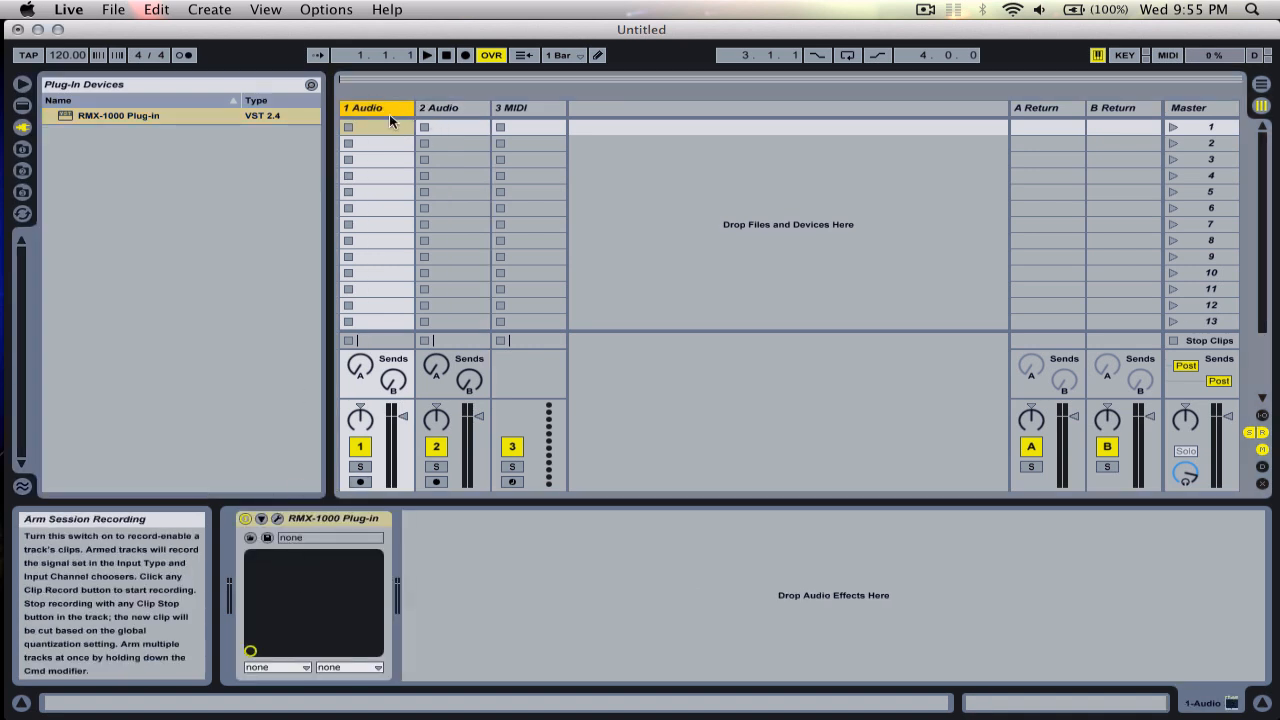
Select the 2 Audio track and load the RMX-1000 Plug-in onto it.
click(438, 107)
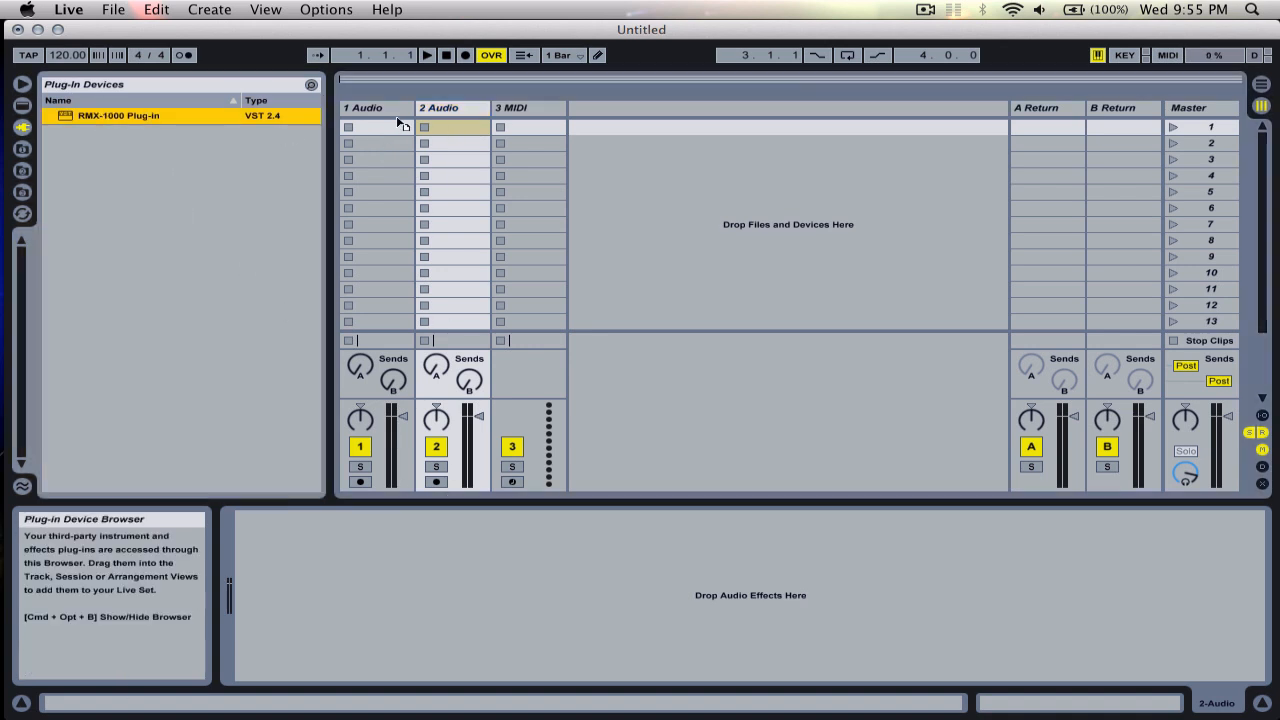
double_click(118, 115)
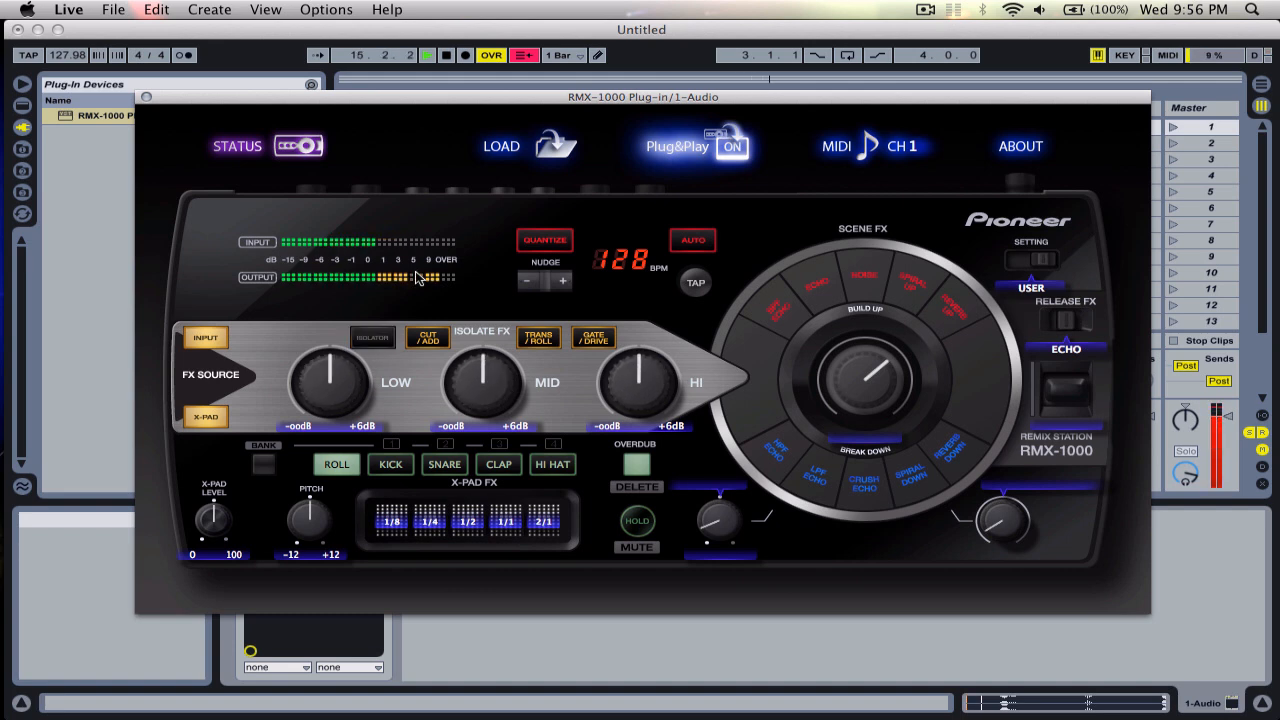
Play 1 Audio's clip through the RMX-1000 and trigger the Vinyl Brake release effect.
click(372, 337)
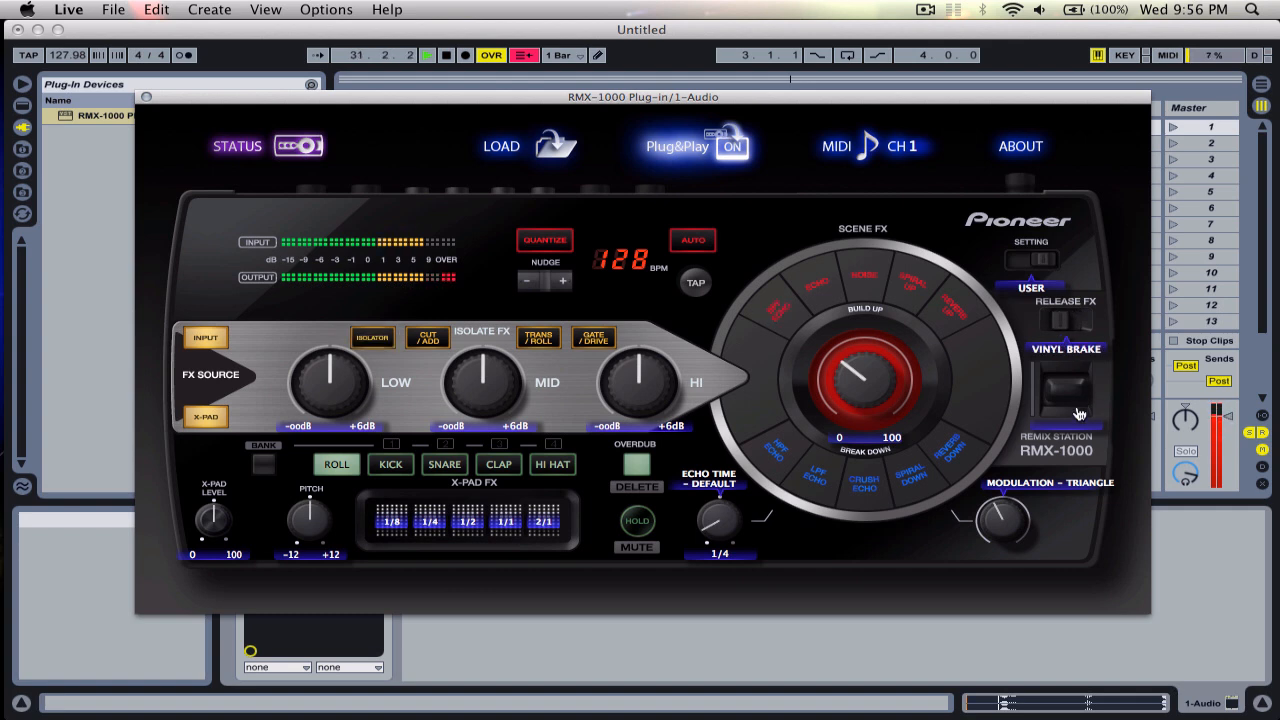
drag(1065, 375, 1065, 400)
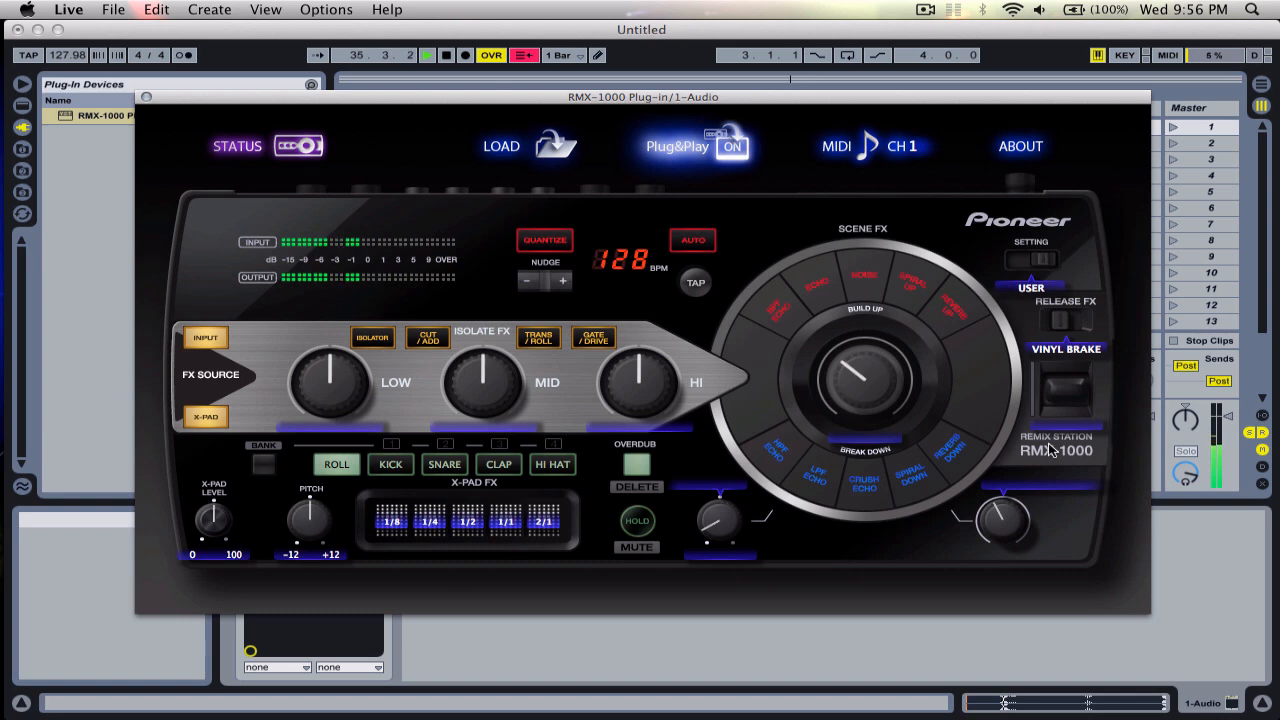
drag(643, 96, 696, 148)
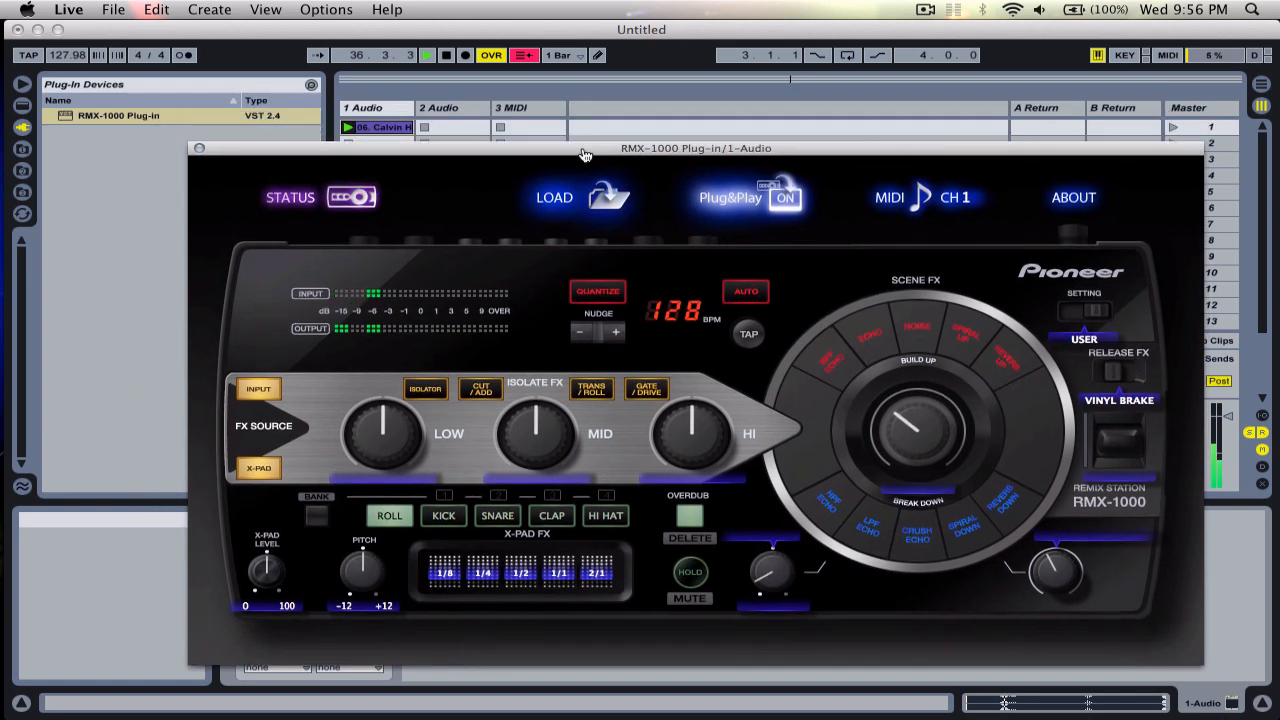
Switch the first track's RMX-1000 Plug&Play to OFF and close the plug-in window.
drag(696, 148, 629, 159)
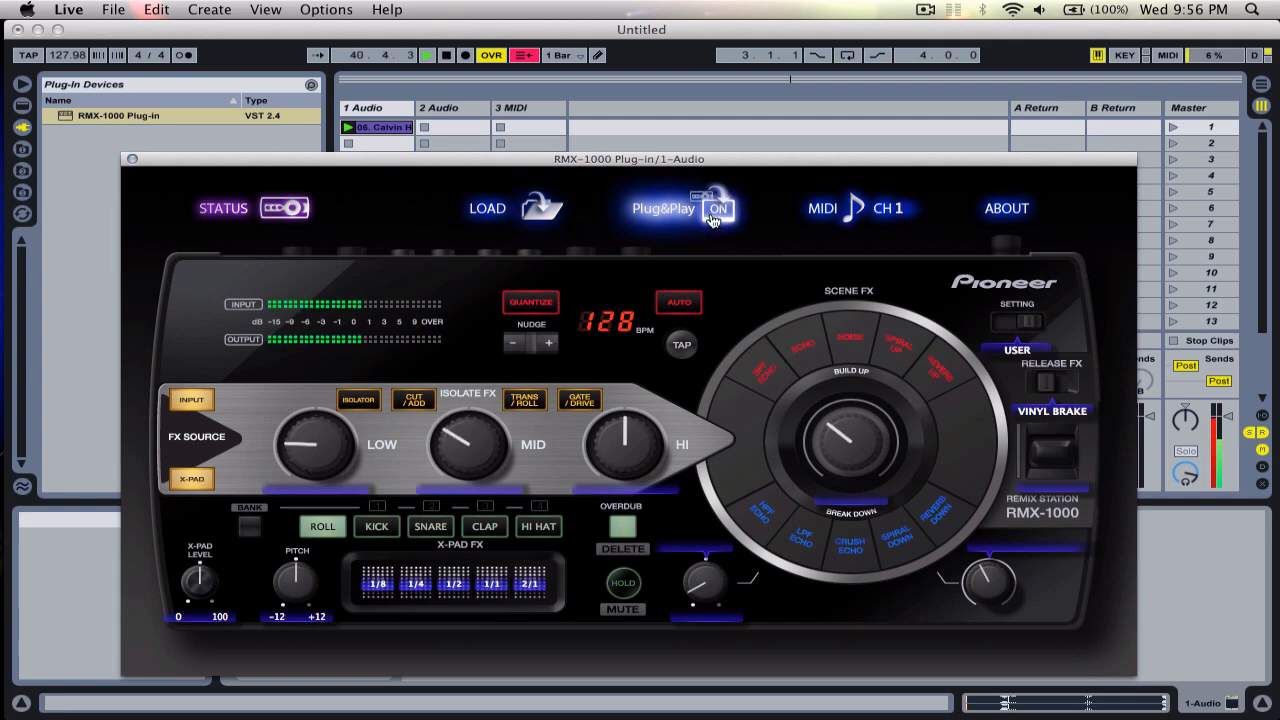
click(716, 208)
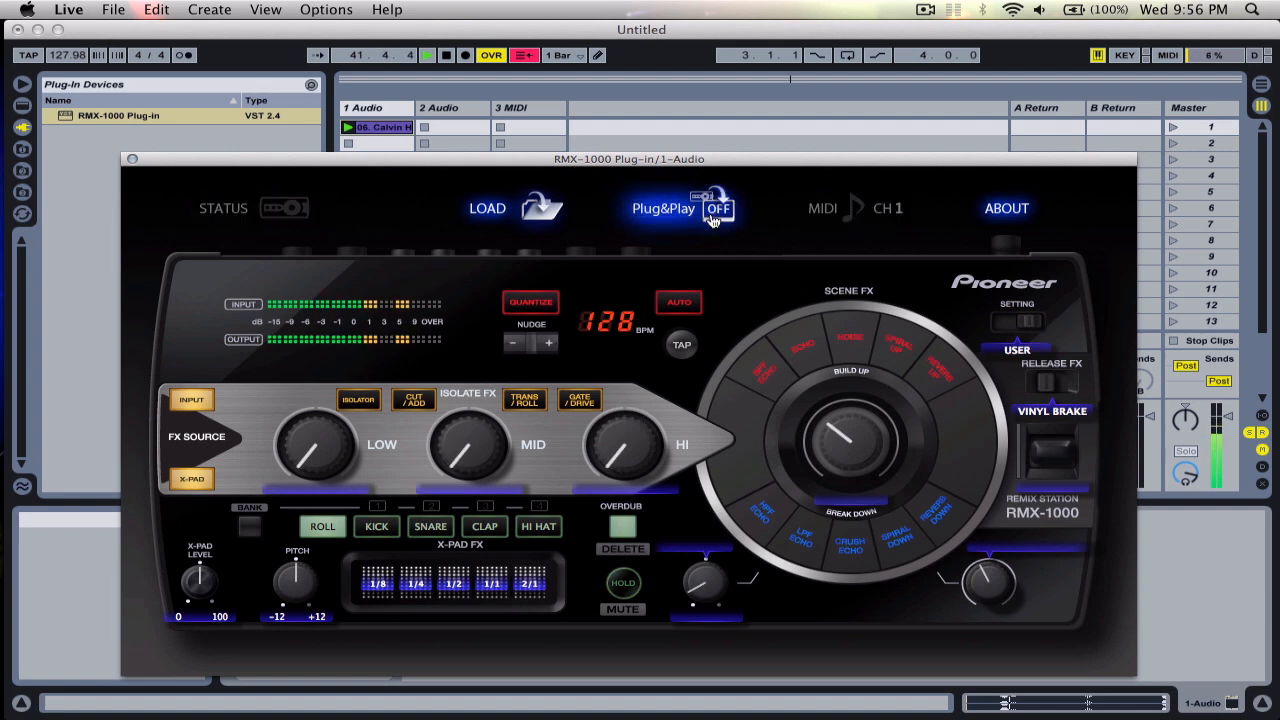
click(438, 107)
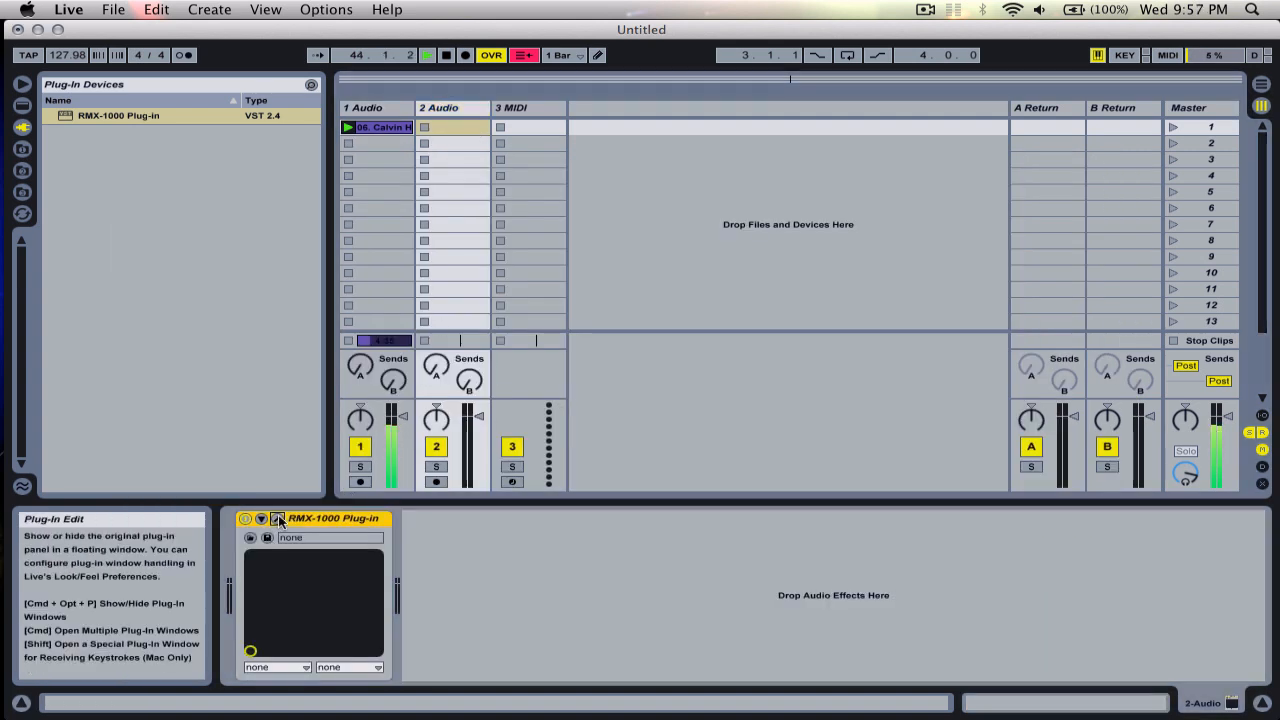
Open 2 Audio's RMX-1000 window, then set 1 Audio's Plug&Play back to ON.
click(278, 518)
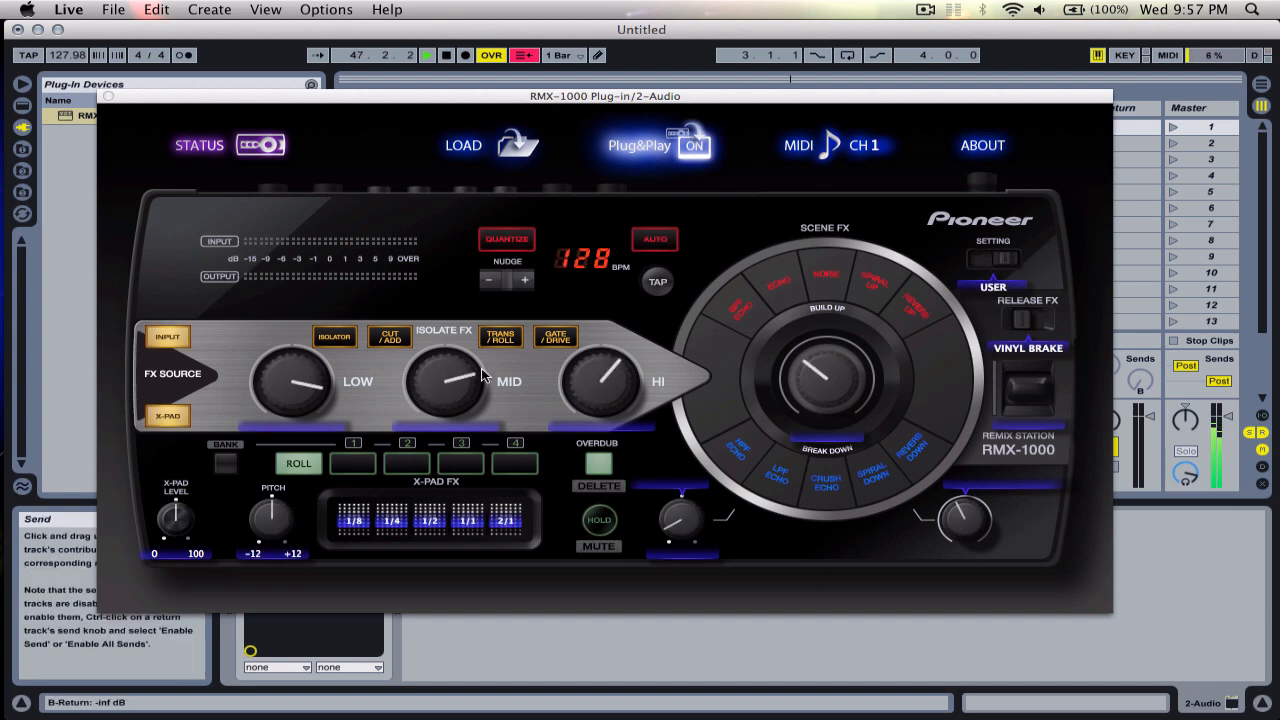
click(693, 145)
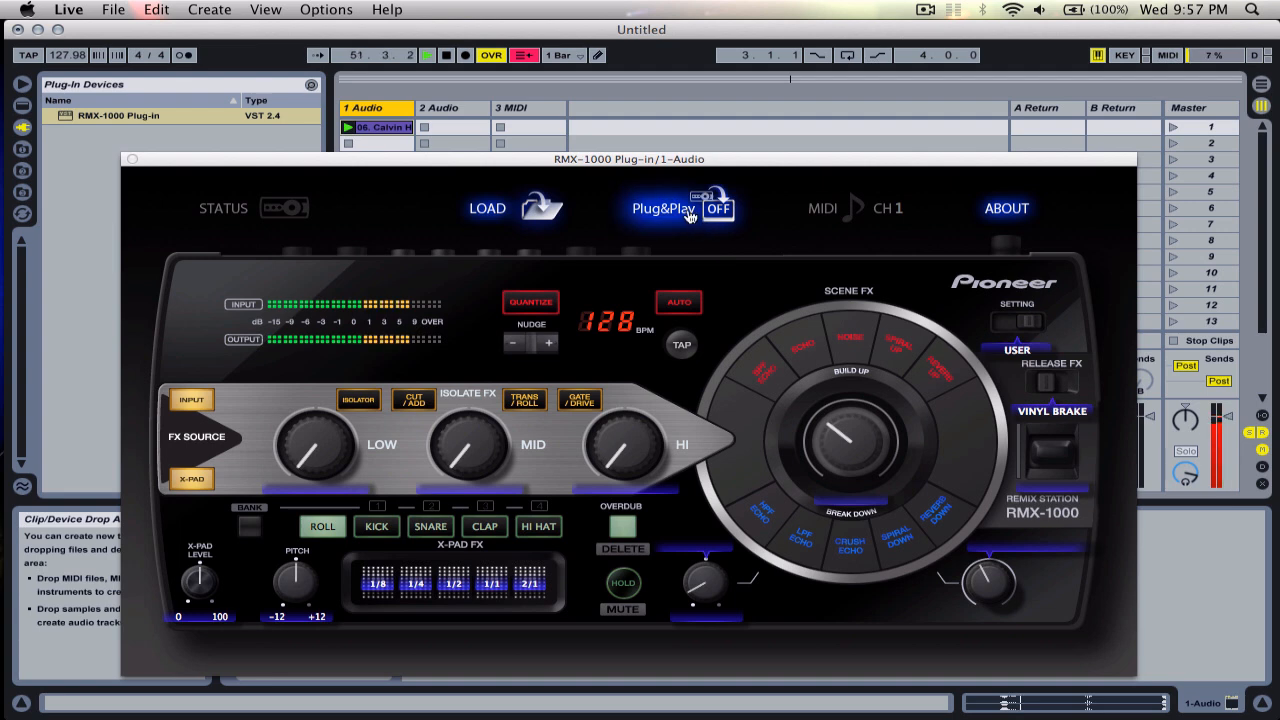
click(715, 208)
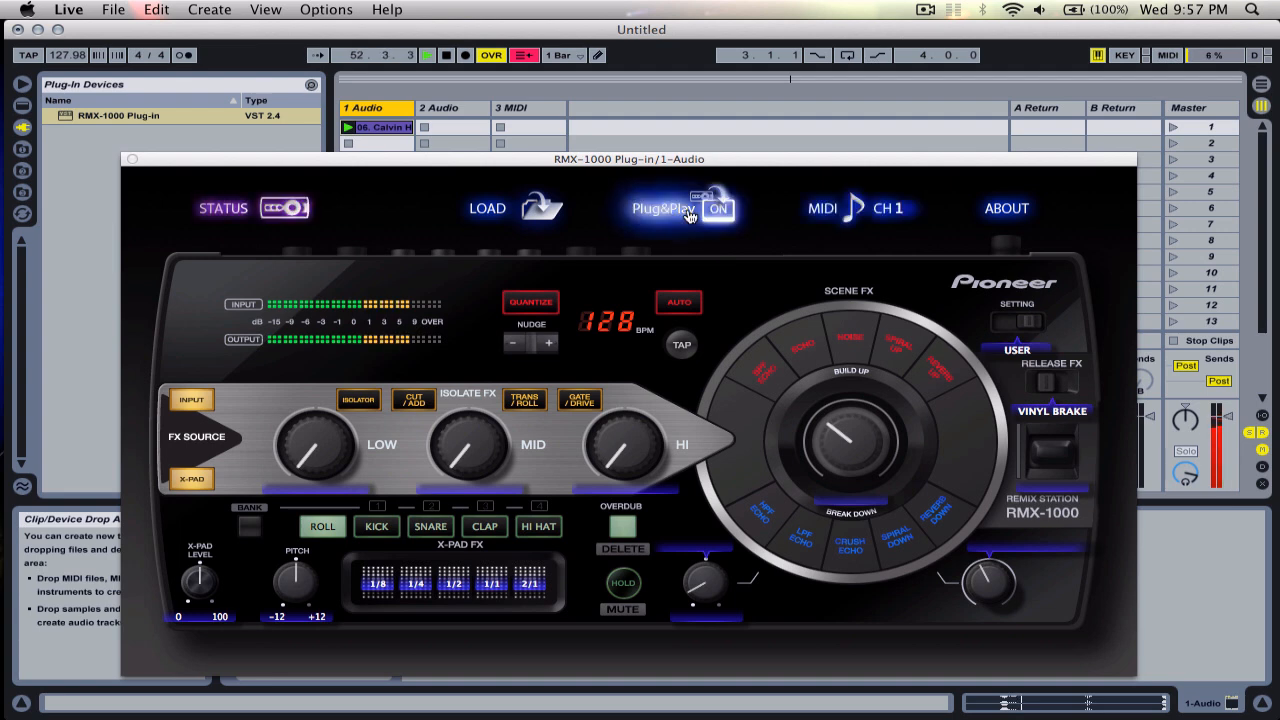